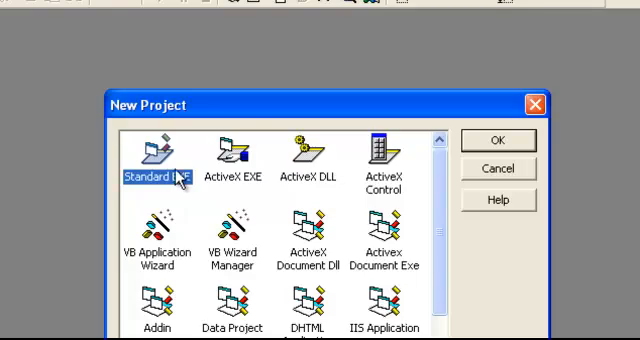
Create a Standard EXE project and begin adding a User Control to it
left_click(496, 140)
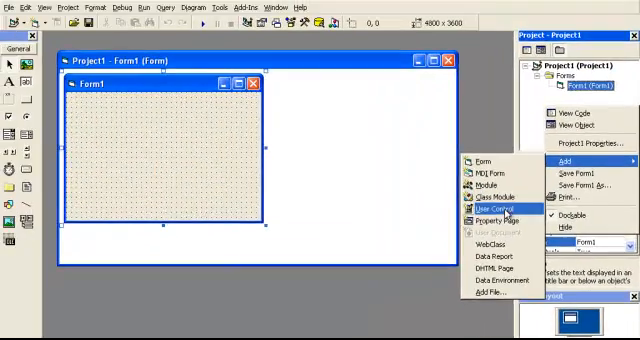
left_click(484, 206)
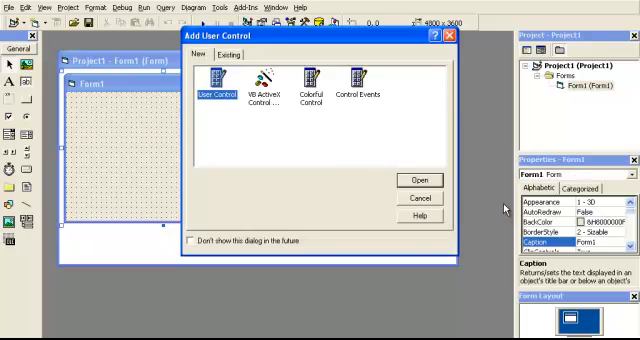
mouse_move(420, 180)
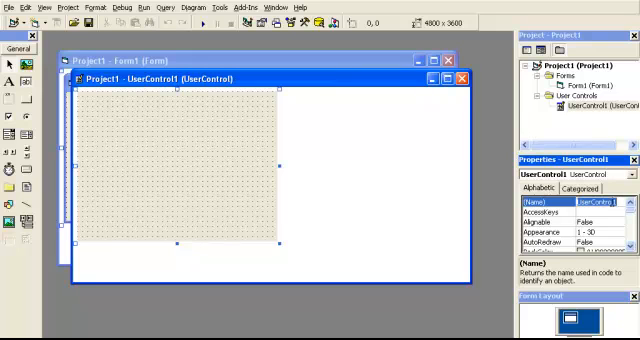
Set the user control's Name property to DifferentButton
type("Different")
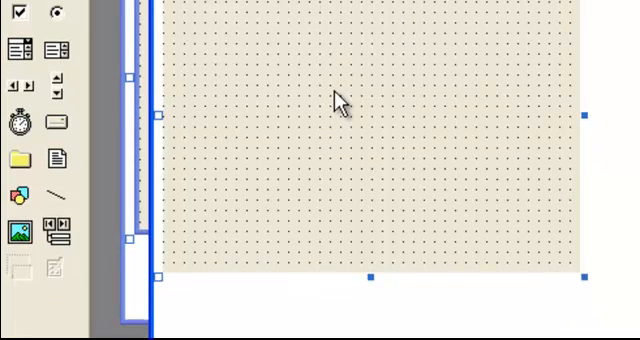
mouse_move(468, 126)
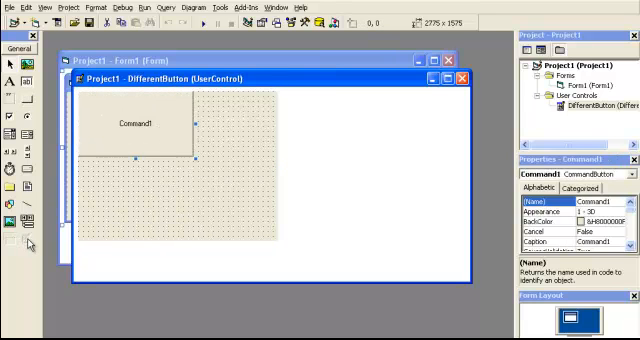
mouse_move(30, 244)
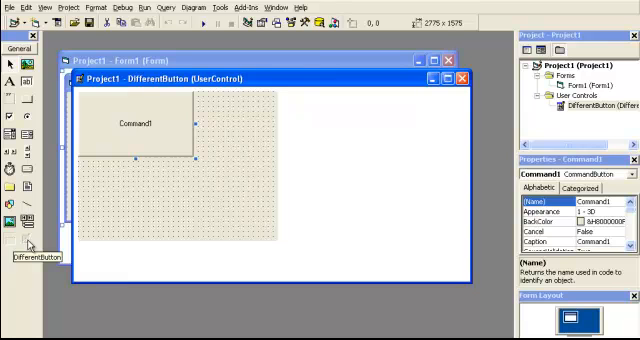
mouse_move(180, 178)
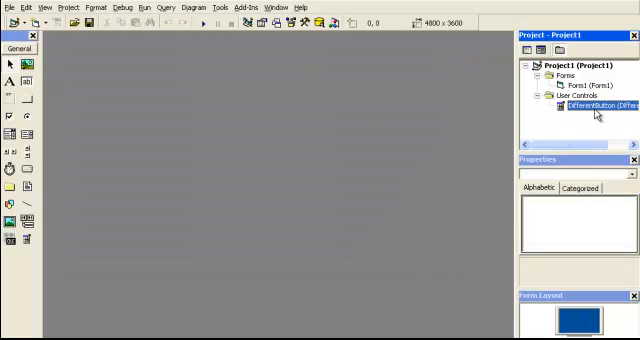
Reopen DifferentButton from the Project Explorer and select its design surface
double_click(592, 104)
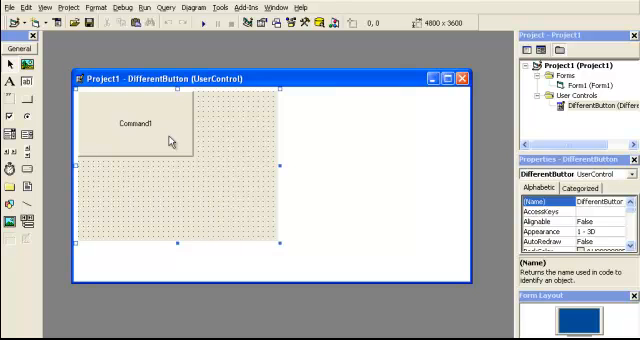
left_click(132, 124)
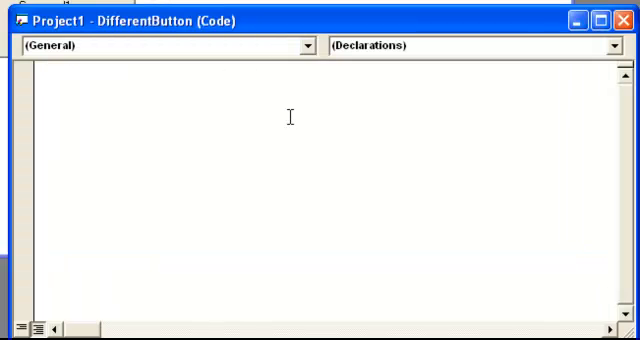
Add Option Explicit at the top of the DifferentButton code
type("Option Ex")
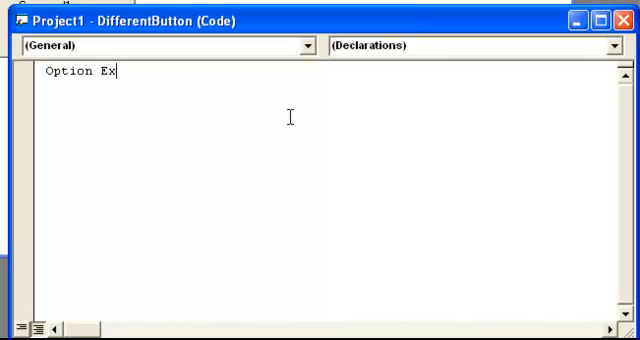
type("plicit")
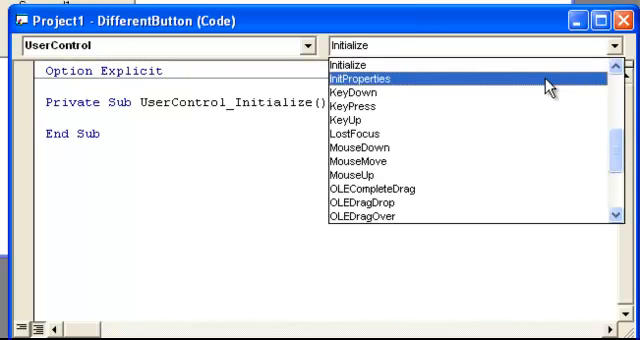
Add empty UserControl InitProperties, Resize and Show event procedures
left_click(370, 76)
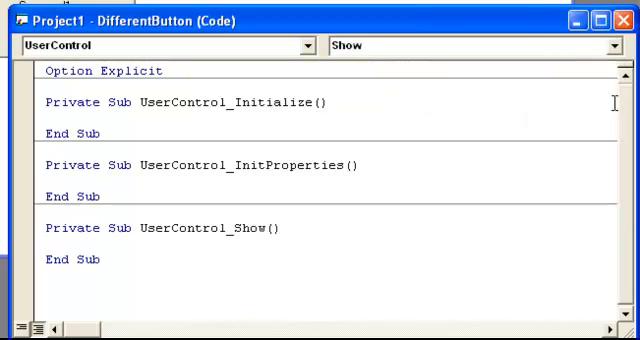
left_click(610, 46)
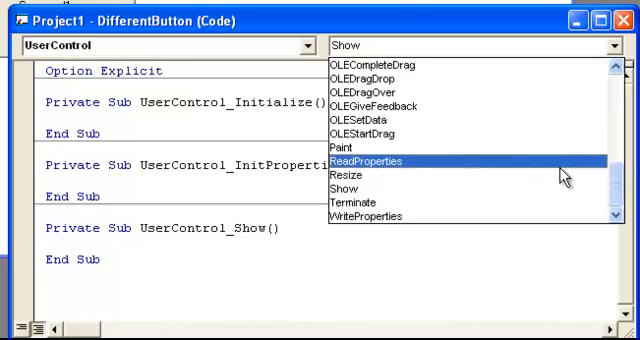
left_click(344, 188)
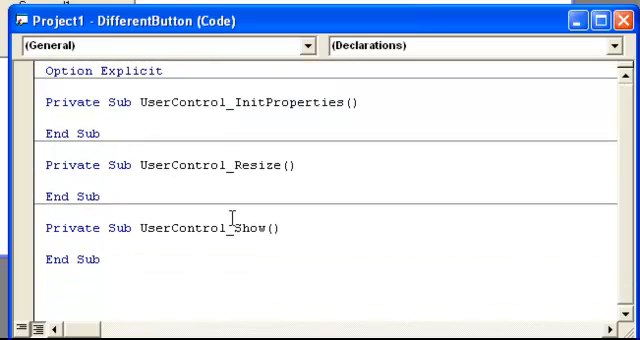
Swap the Show and Resize procedure names and begin a 'Re-Size comment inside Resize
double_click(242, 228)
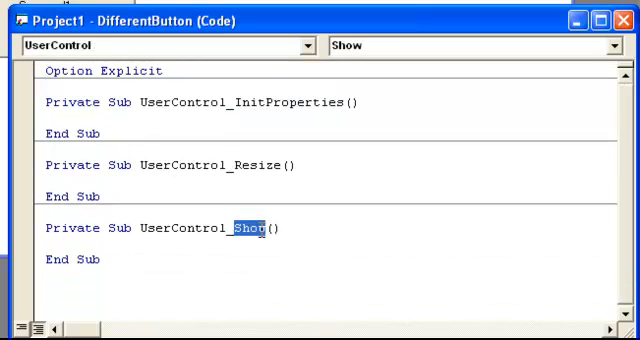
type("Resize")
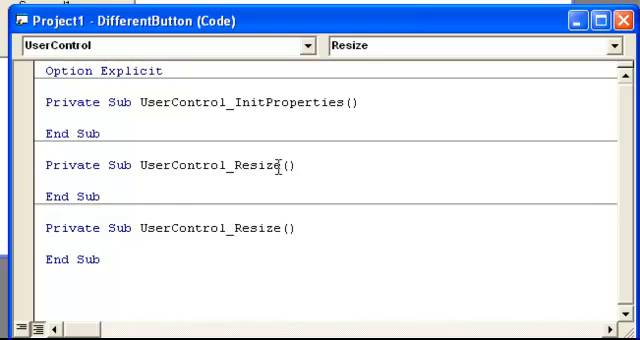
double_click(256, 164)
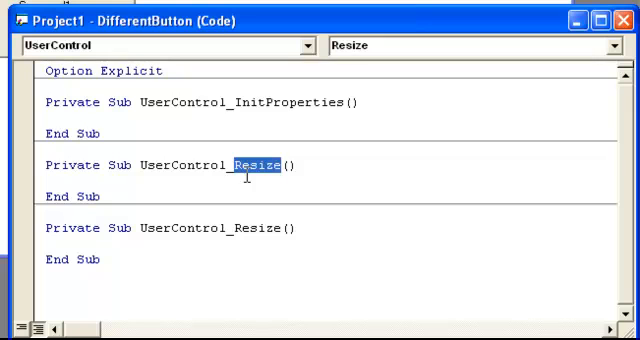
left_click(476, 46)
type("Show")
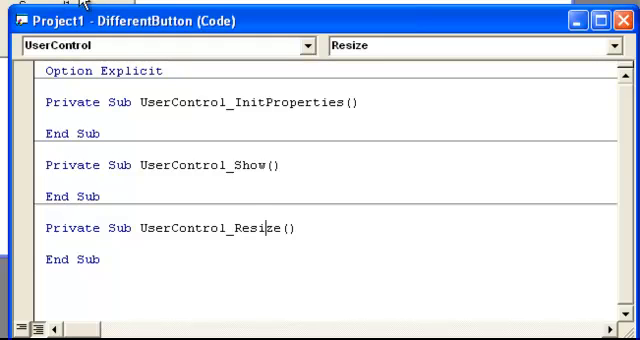
mouse_move(80, 10)
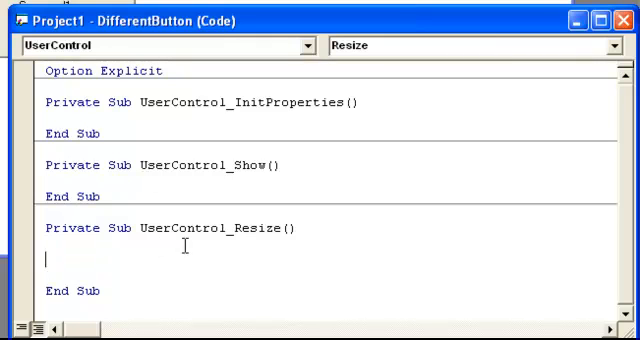
type("'ReOS")
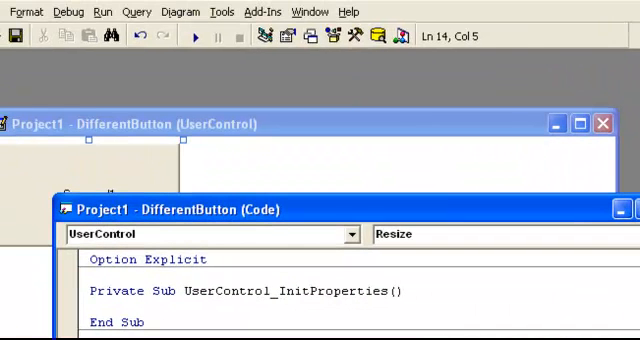
mouse_move(284, 118)
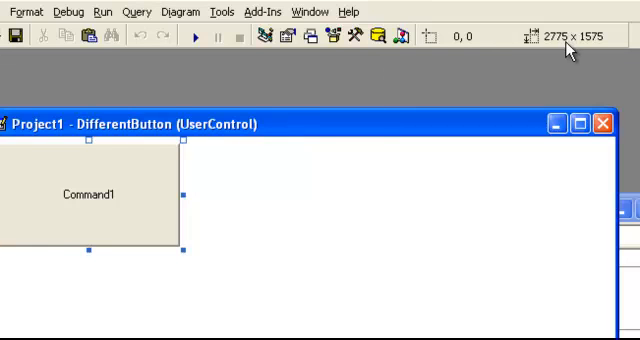
mouse_move(570, 52)
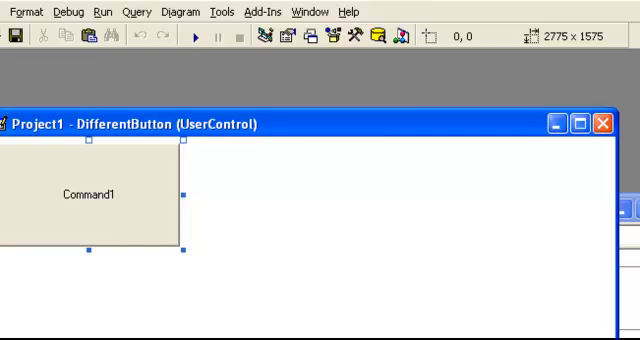
mouse_move(584, 60)
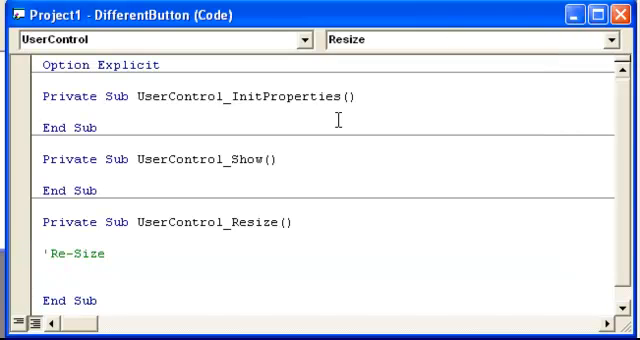
Begin a UserControl. sizing statement under the 'Re-Size comment via IntelliSense
left_click(76, 270)
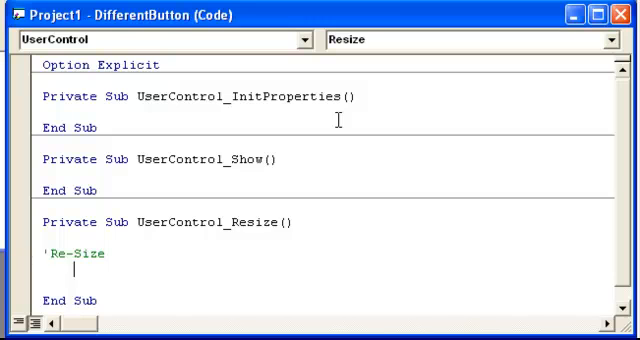
type("UserControl.")
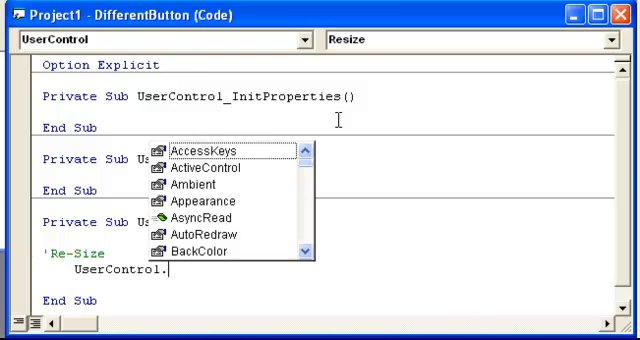
type("Resi")
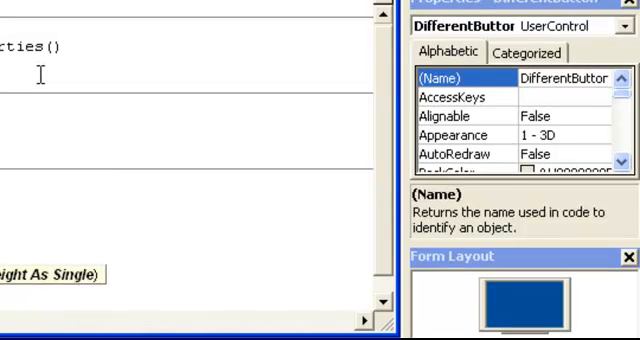
mouse_move(44, 72)
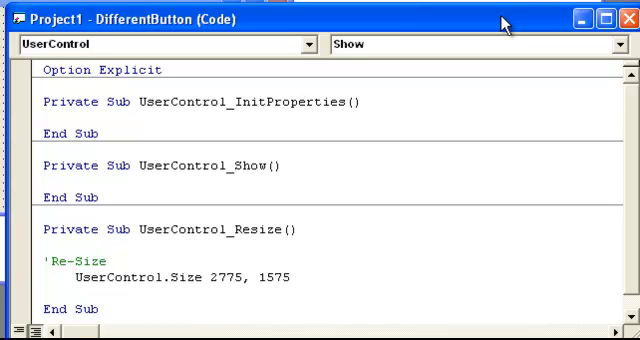
mouse_move(504, 26)
type("'")
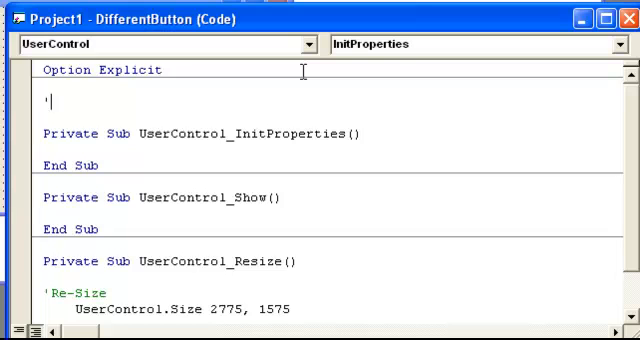
Add a 'Declare comment and Private strCaption As String below Option Explicit
type("Private")
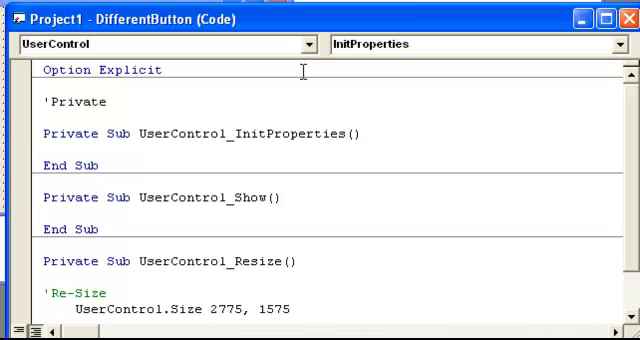
type("Dec")
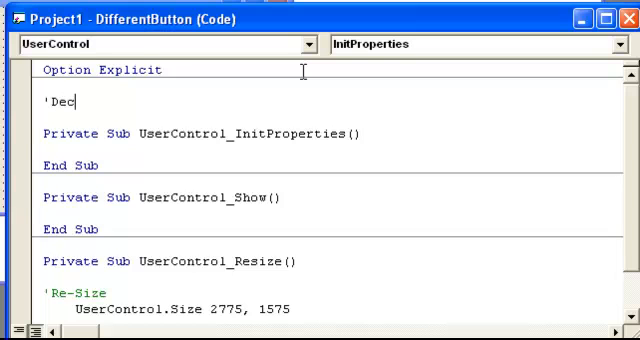
type("lare")
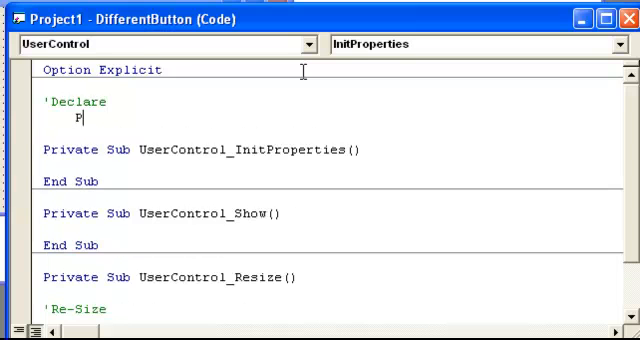
type("rivate strCaption As String")
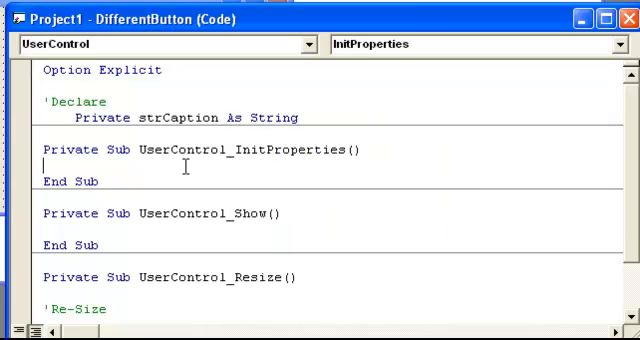
In InitProperties add an 'Initialize Variable comment and strCaption = "HI"
type("'")
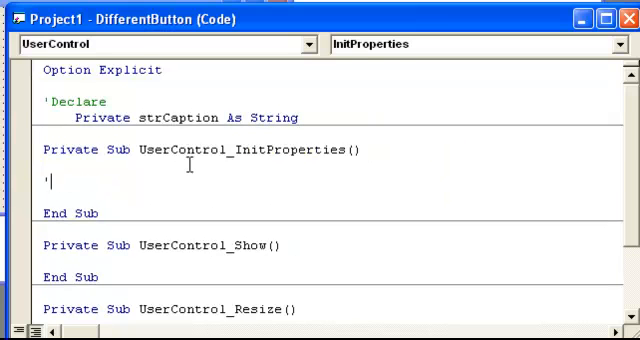
type("Initiali")
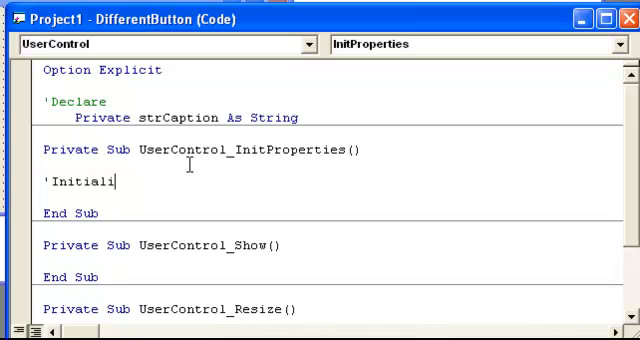
type("ze")
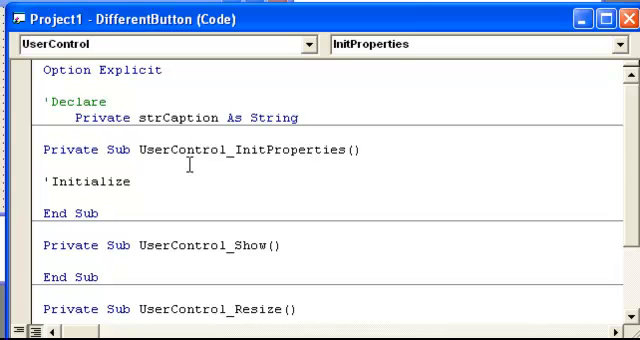
type("Variable")
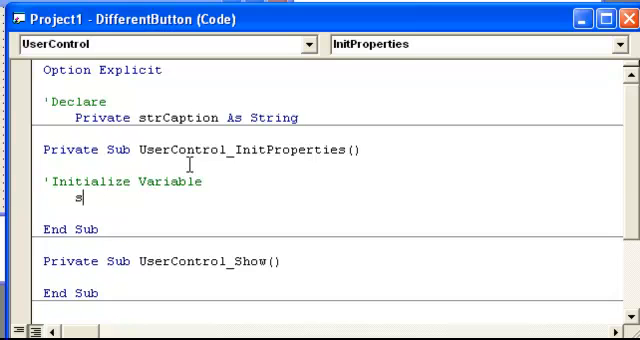
type("trCaption = \"")
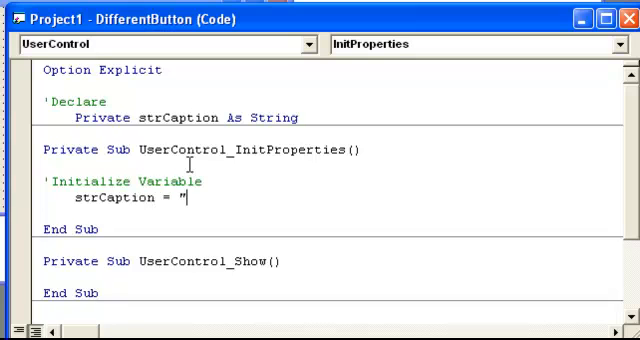
type("HI")
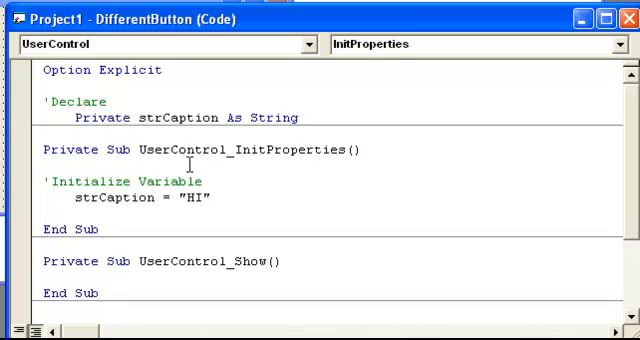